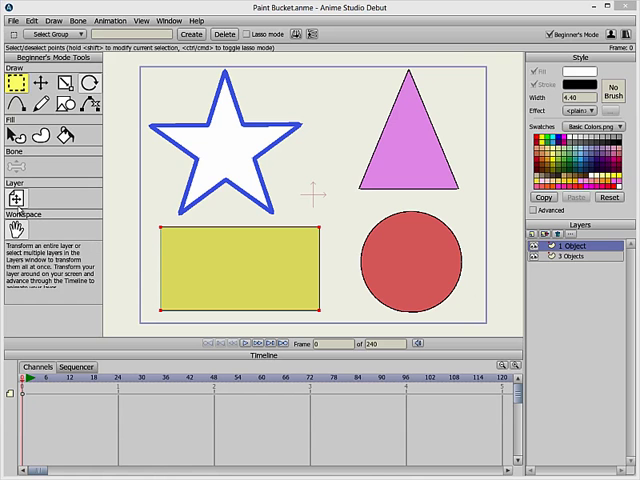
# Step: With Transform Points active, move to frame 14 so the rectangle shifts up over the triangle and circle
pyautogui.click(36, 82)
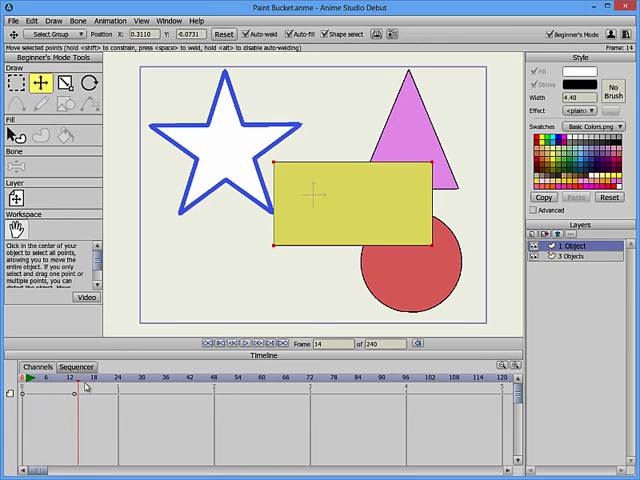
pyautogui.moveTo(315, 195); pyautogui.dragTo(240, 275)
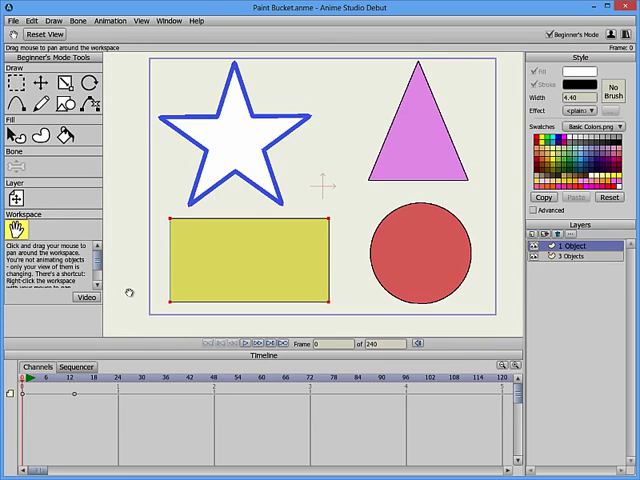
pyautogui.moveTo(162, 57)
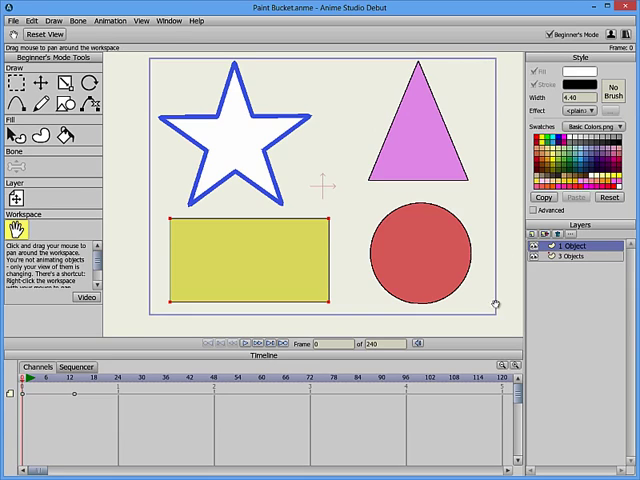
pyautogui.moveTo(215, 65)
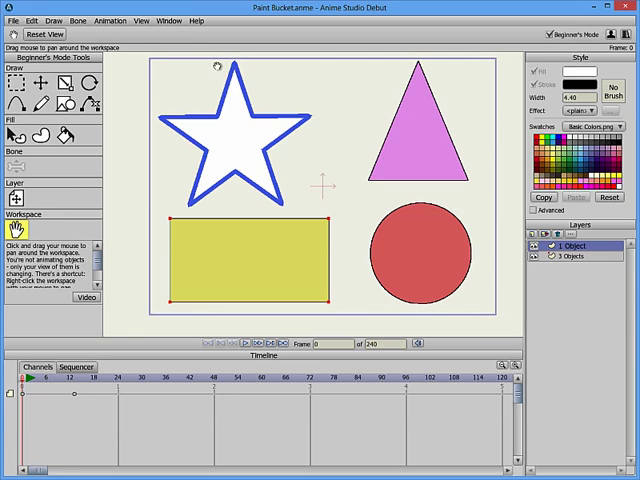
pyautogui.moveTo(298, 300)
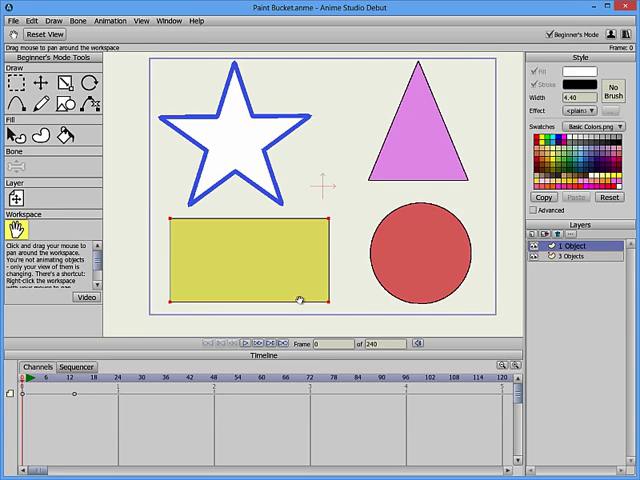
pyautogui.moveTo(117, 234)
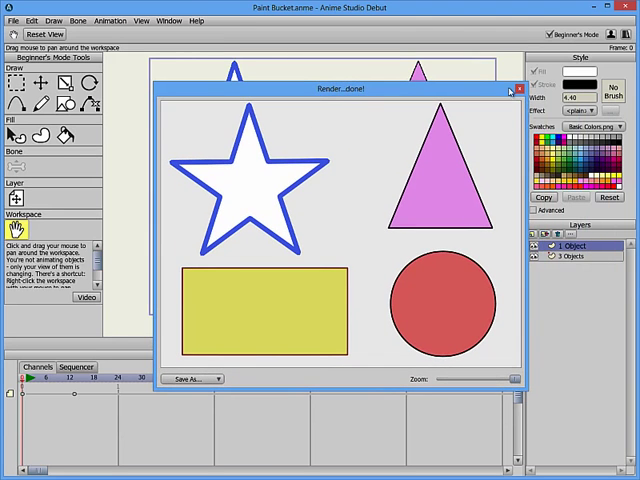
pyautogui.click(519, 89)
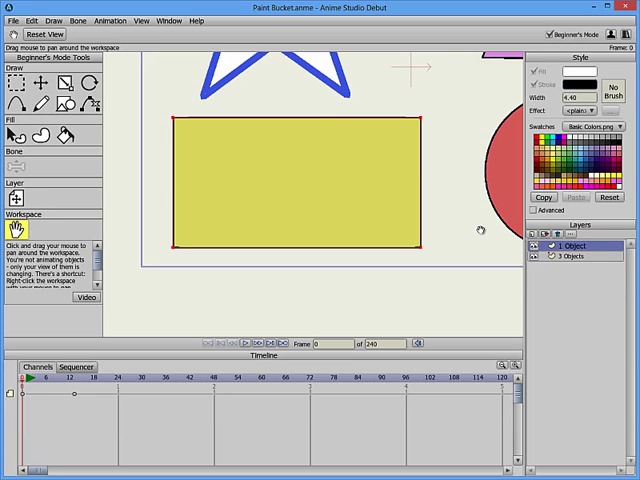
# Step: Select the Transform Points tool with the zoomed view centered on the yellow rectangle
pyautogui.click(37, 82)
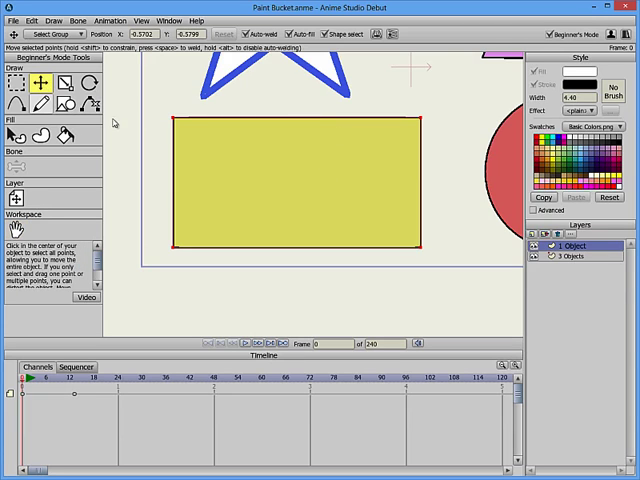
pyautogui.moveTo(325, 108)
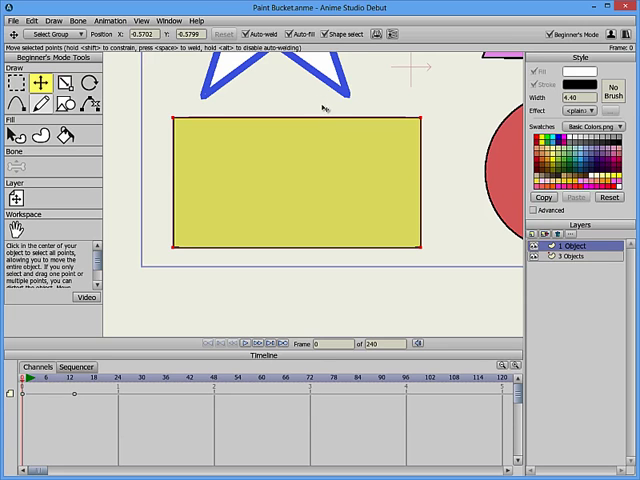